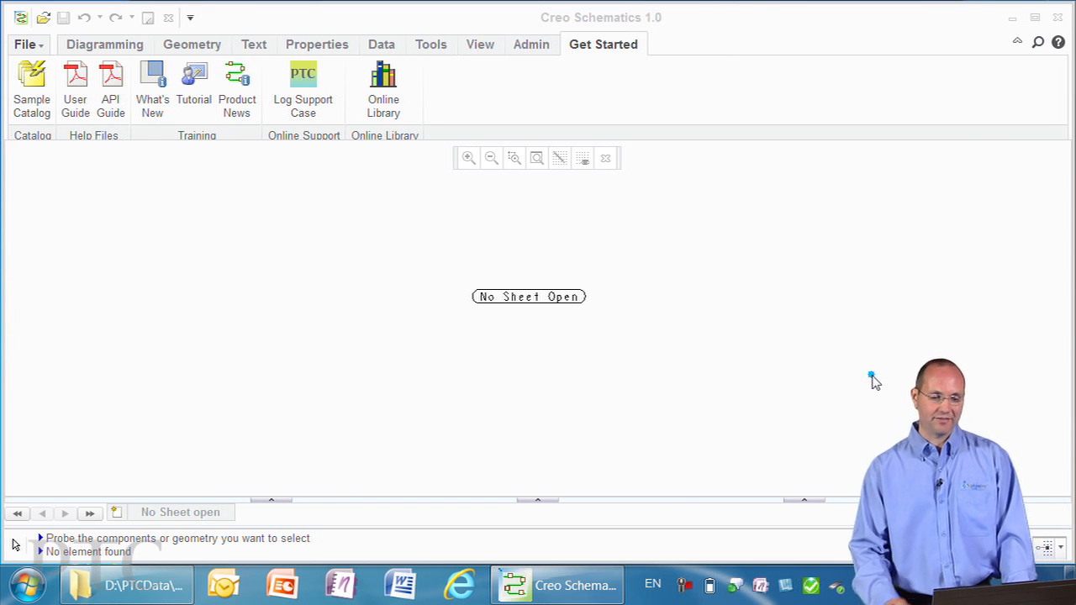
{"action": "mouse_move", "coordinate": [822, 292]}
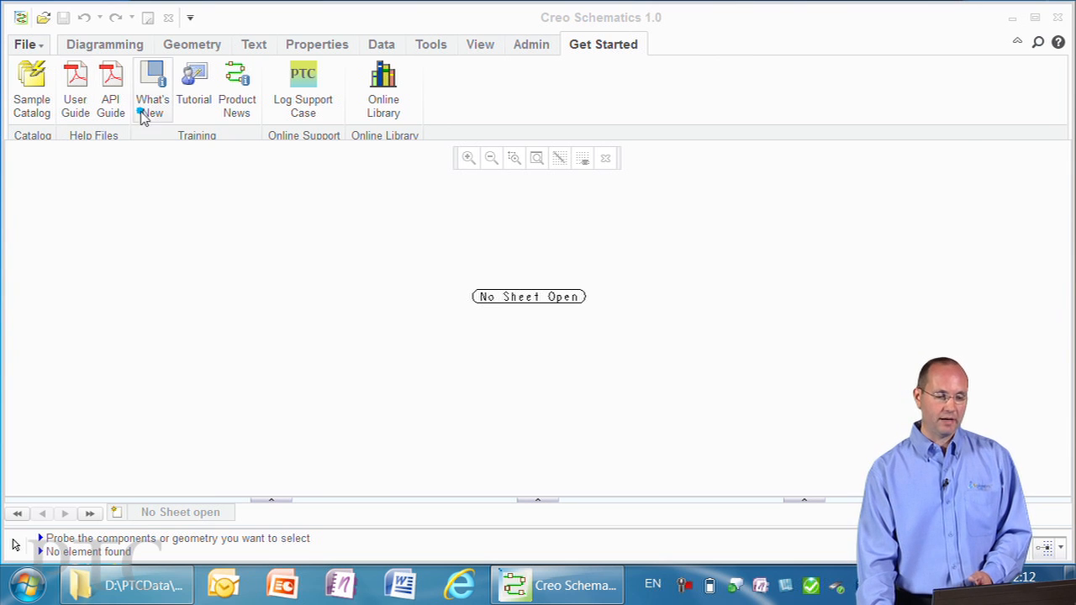
{"action": "mouse_move", "coordinate": [237, 80]}
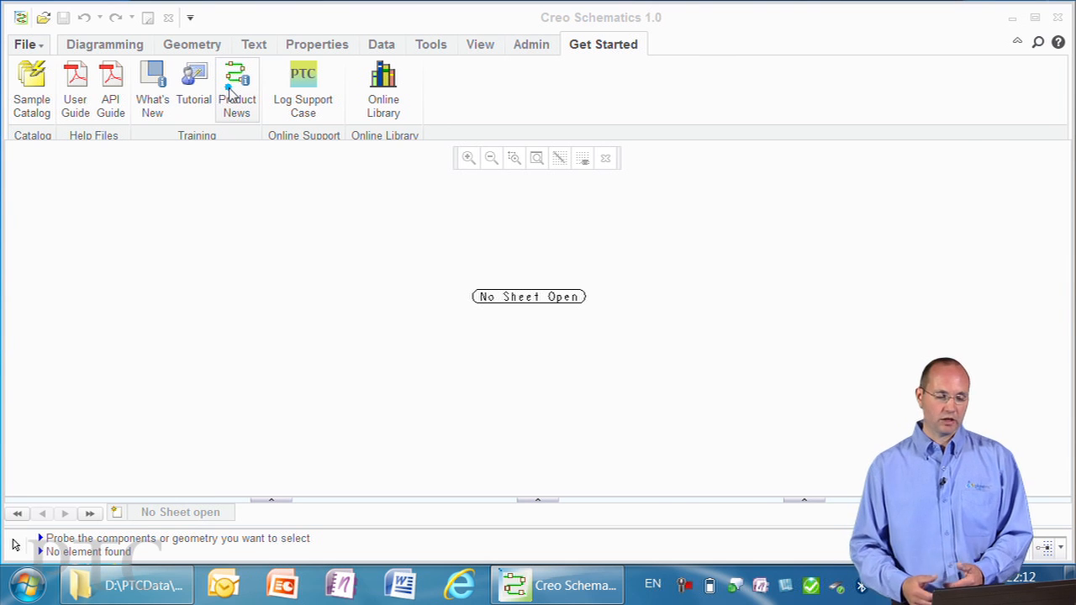
{"action": "mouse_move", "coordinate": [286, 92]}
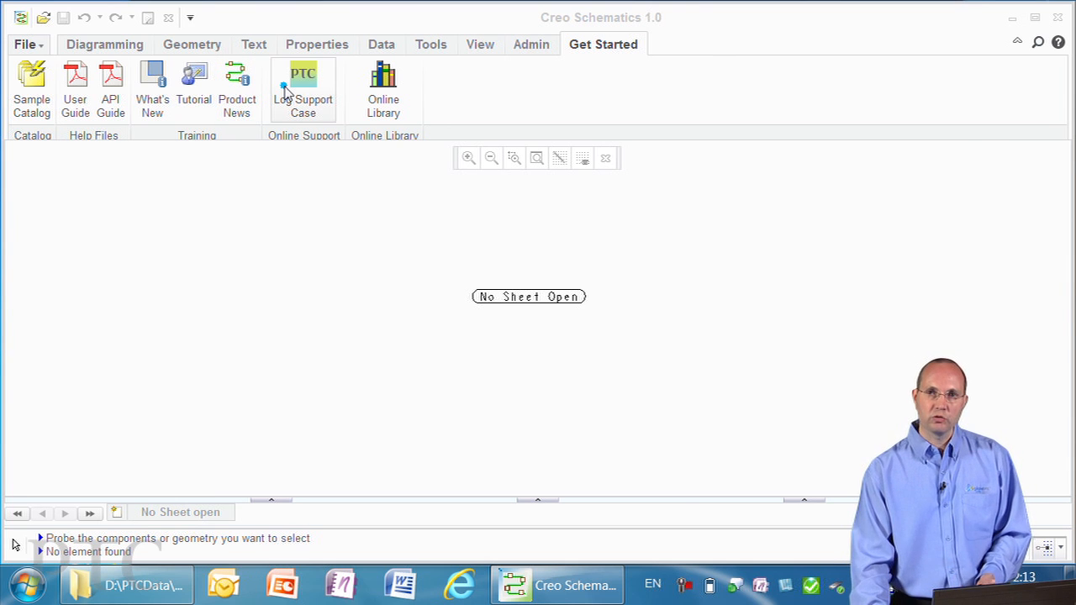
{"action": "mouse_move", "coordinate": [363, 117]}
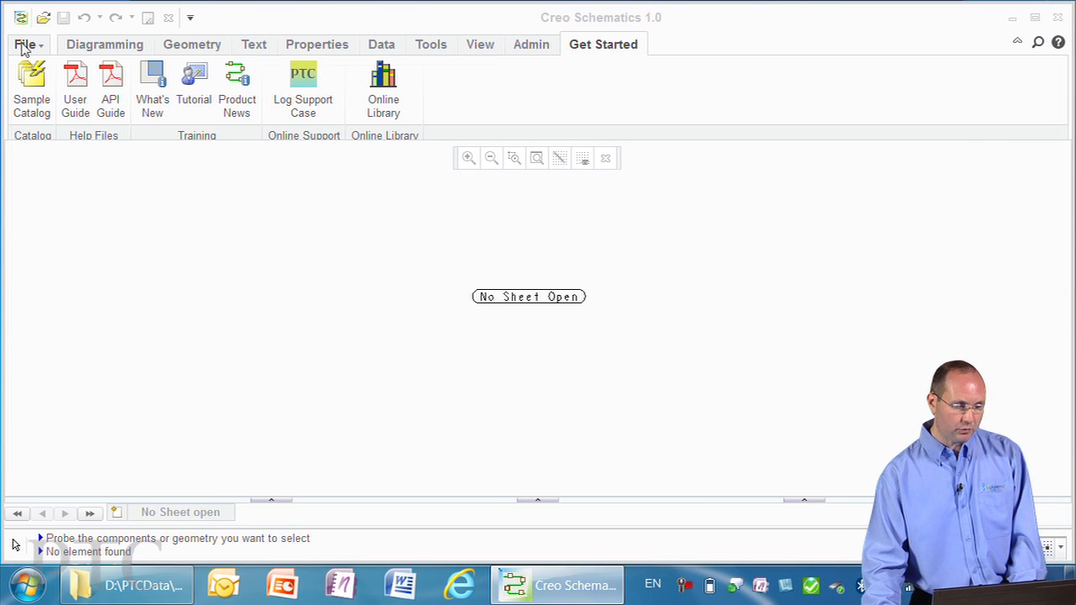
- Open the Callaway_Car design from the Open Design dialog
{"action": "left_click", "coordinate": [24, 44]}
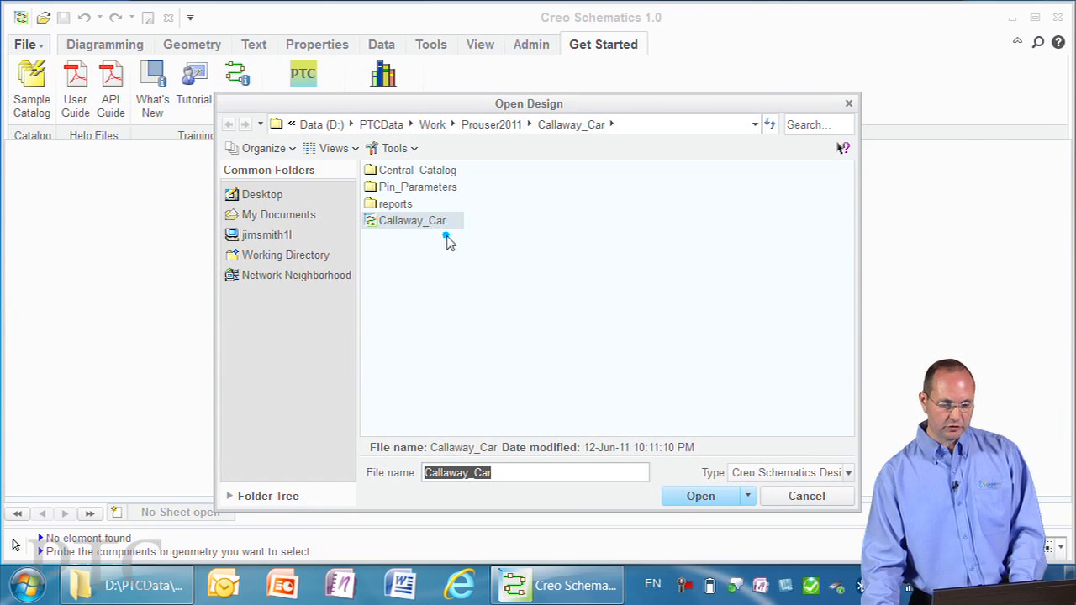
{"action": "left_click", "coordinate": [699, 497]}
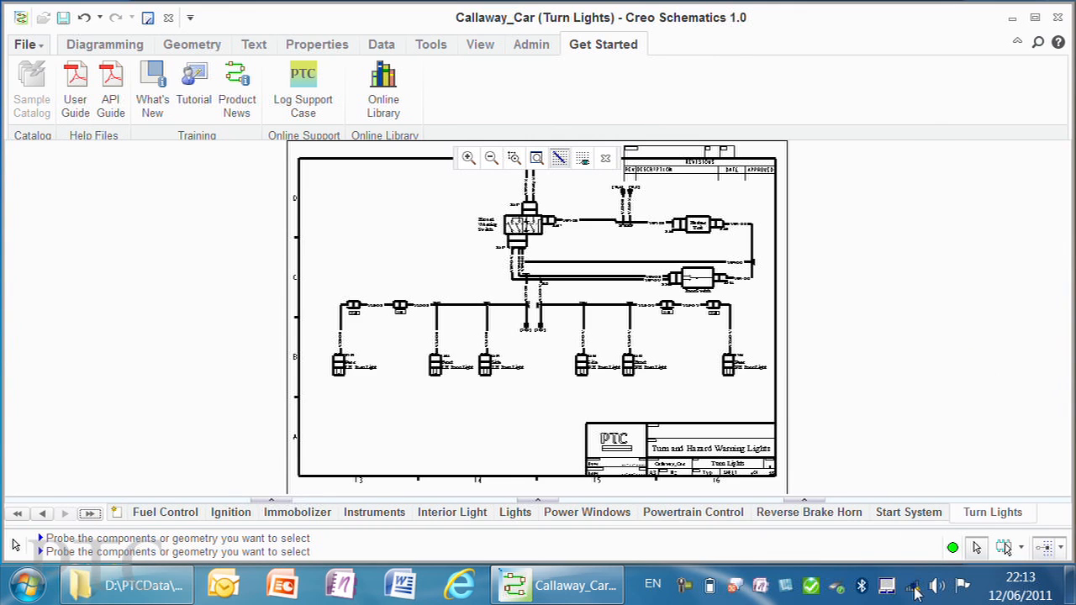
{"action": "mouse_move", "coordinate": [1023, 517]}
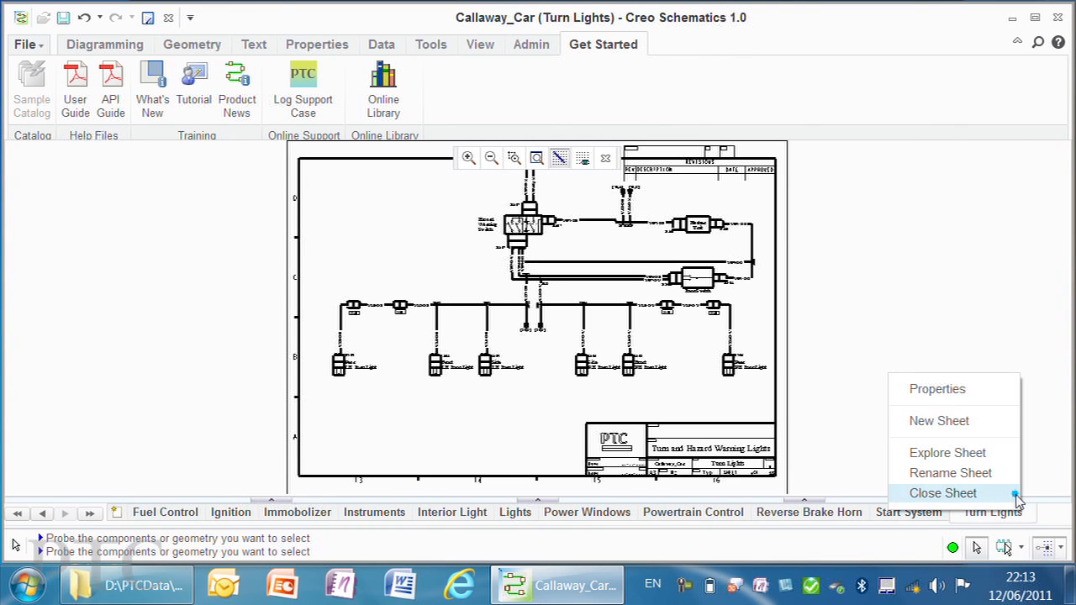
- Create a blank sheet named Mirrors in the Callaway_Car design
{"action": "left_click", "coordinate": [938, 420]}
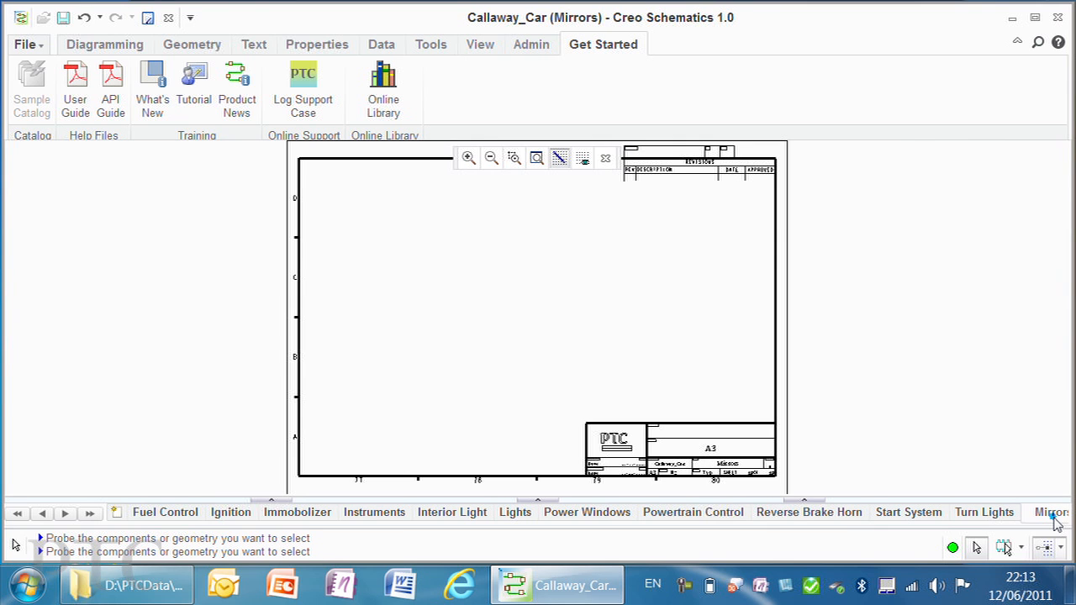
{"action": "left_click", "coordinate": [104, 44]}
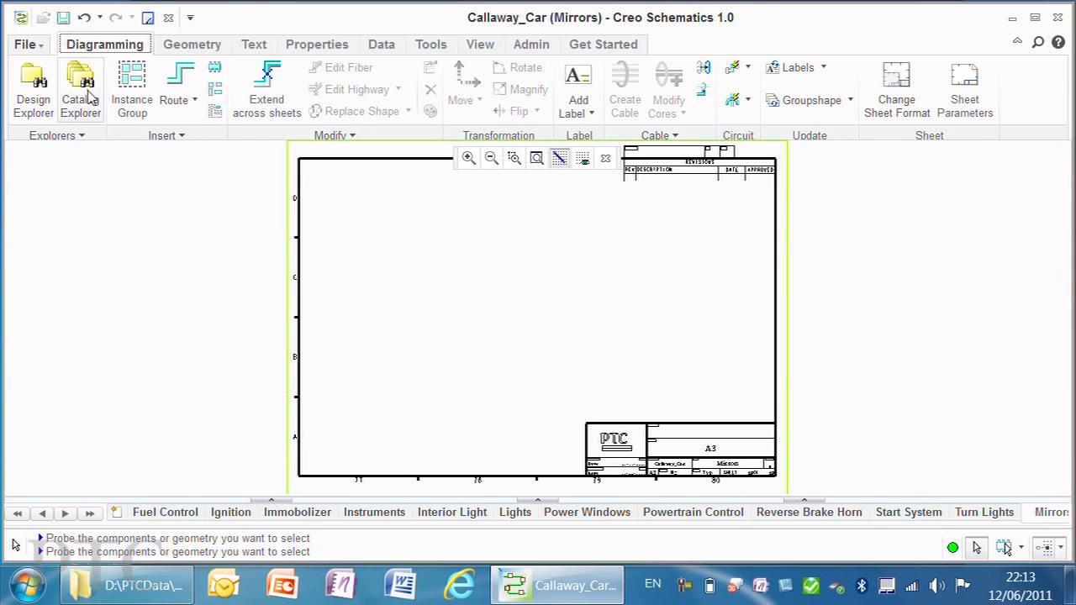
{"action": "left_click", "coordinate": [80, 88]}
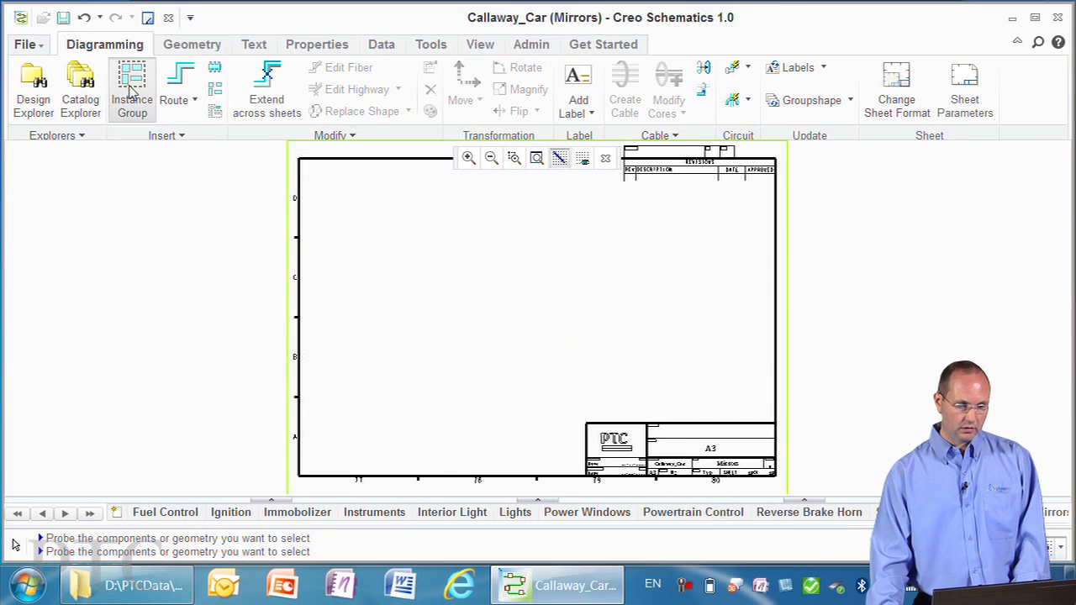
- Insert the Mirrors > Mirror Switch catalog group near the top of the sheet
{"action": "left_click", "coordinate": [132, 88]}
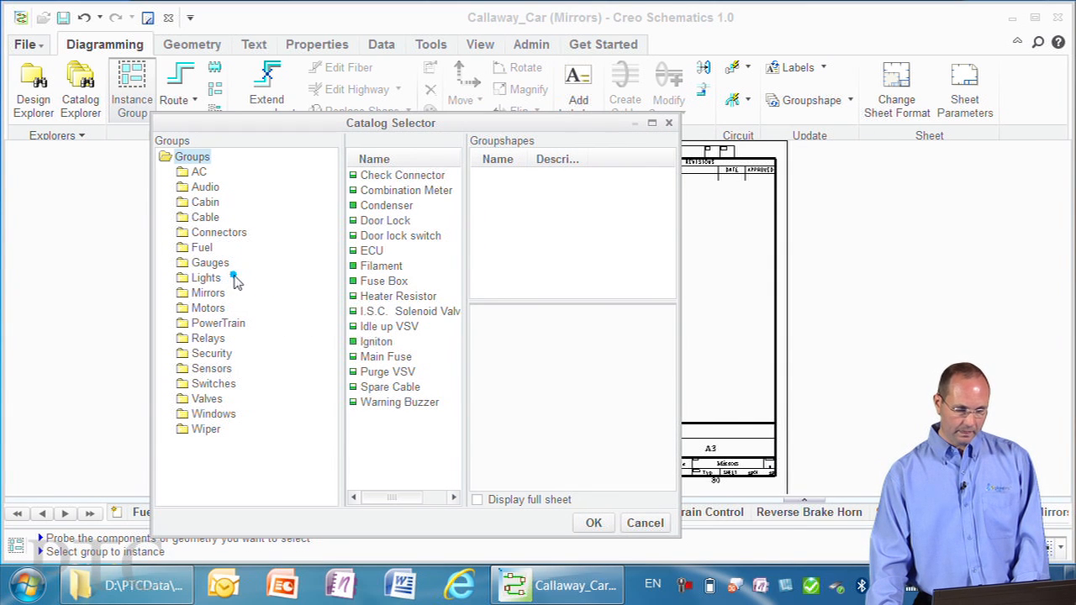
{"action": "left_click", "coordinate": [208, 292]}
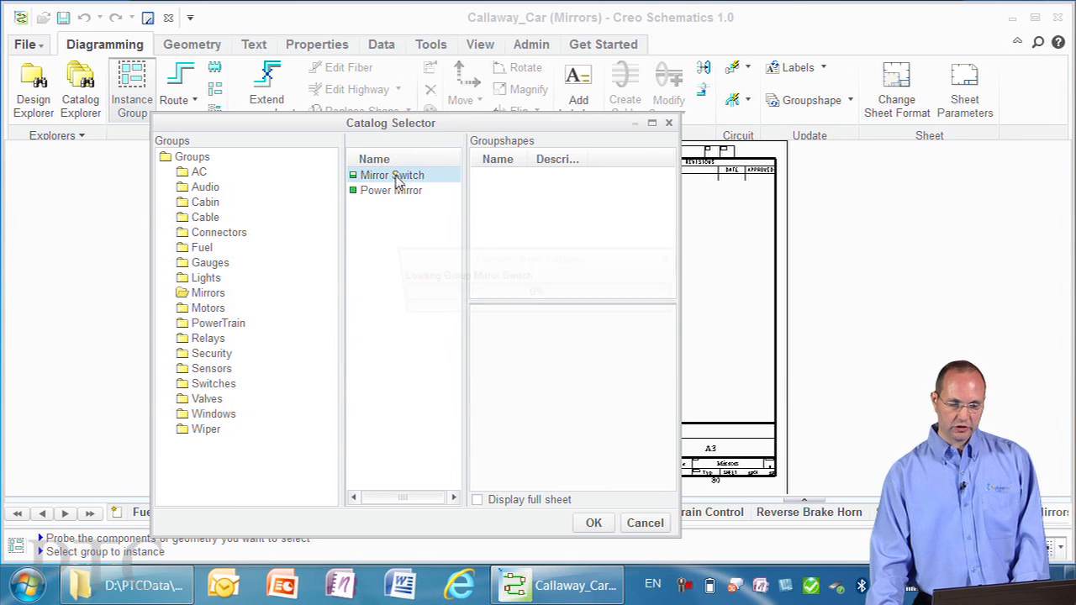
{"action": "left_click", "coordinate": [392, 175]}
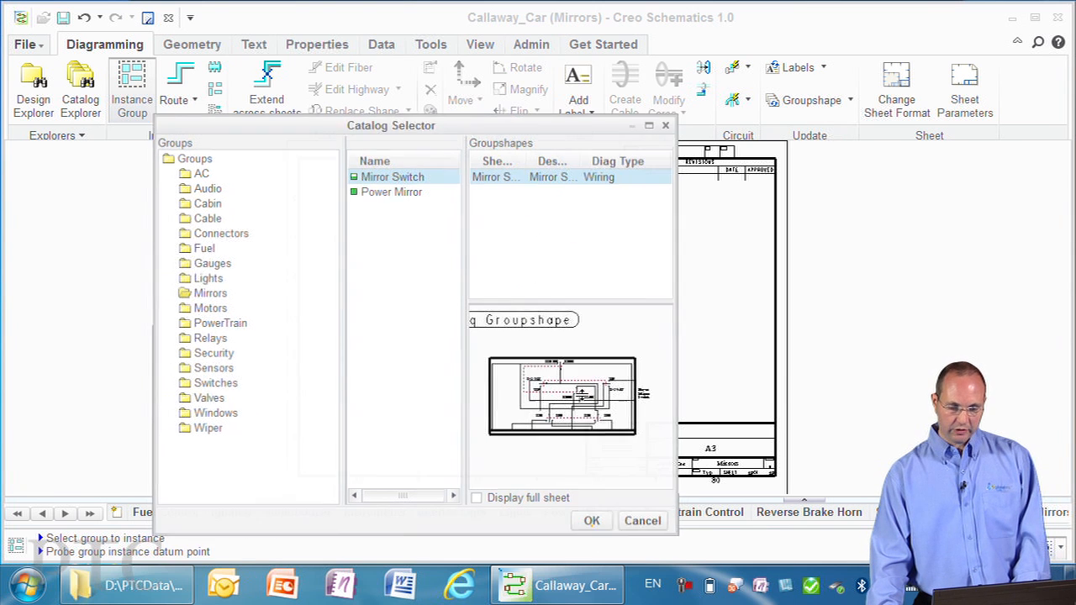
{"action": "left_click", "coordinate": [591, 520]}
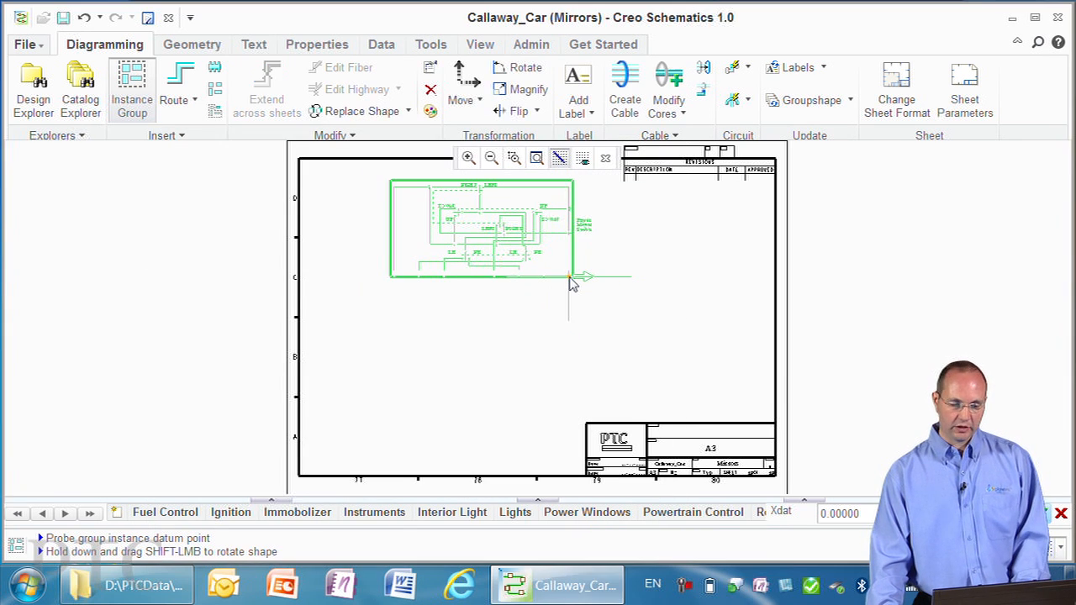
{"action": "left_click", "coordinate": [553, 326]}
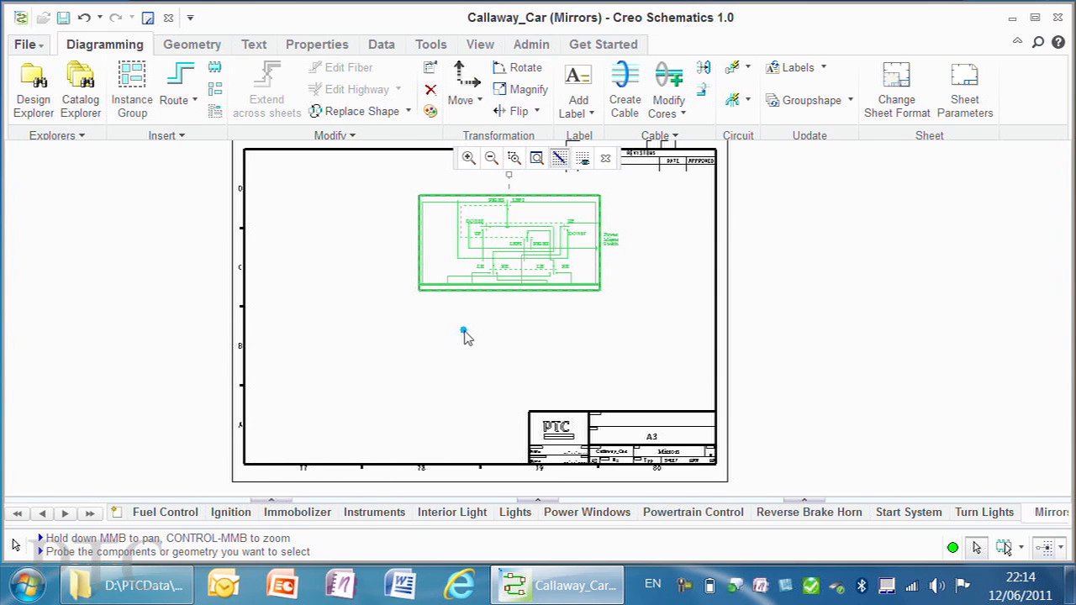
- Browse the Cable Decorations catalog to add the connector and power mirror components
{"action": "left_click", "coordinate": [80, 88]}
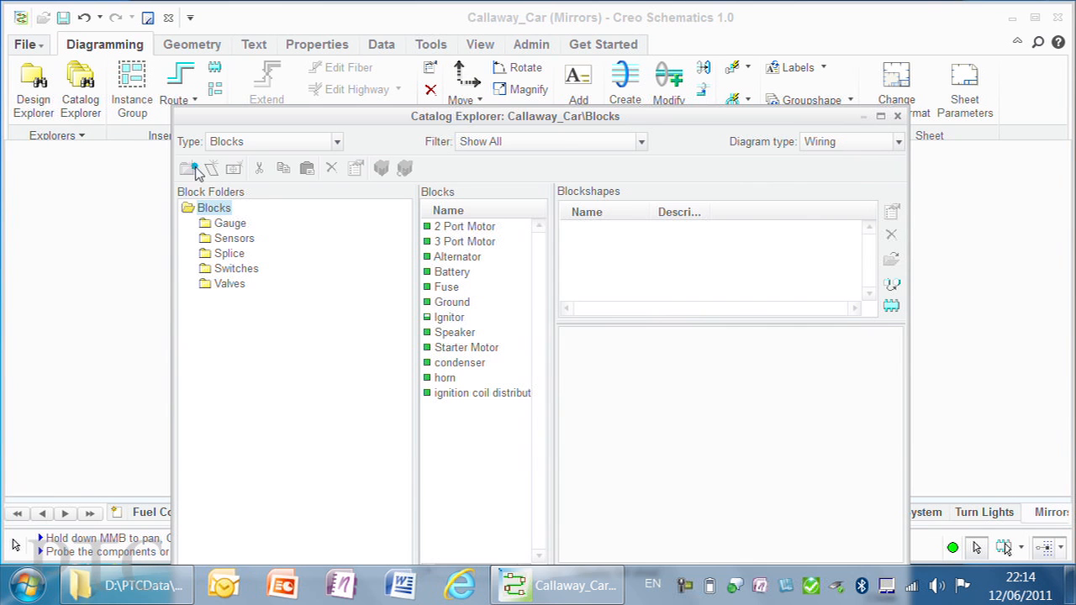
{"action": "left_click", "coordinate": [337, 141]}
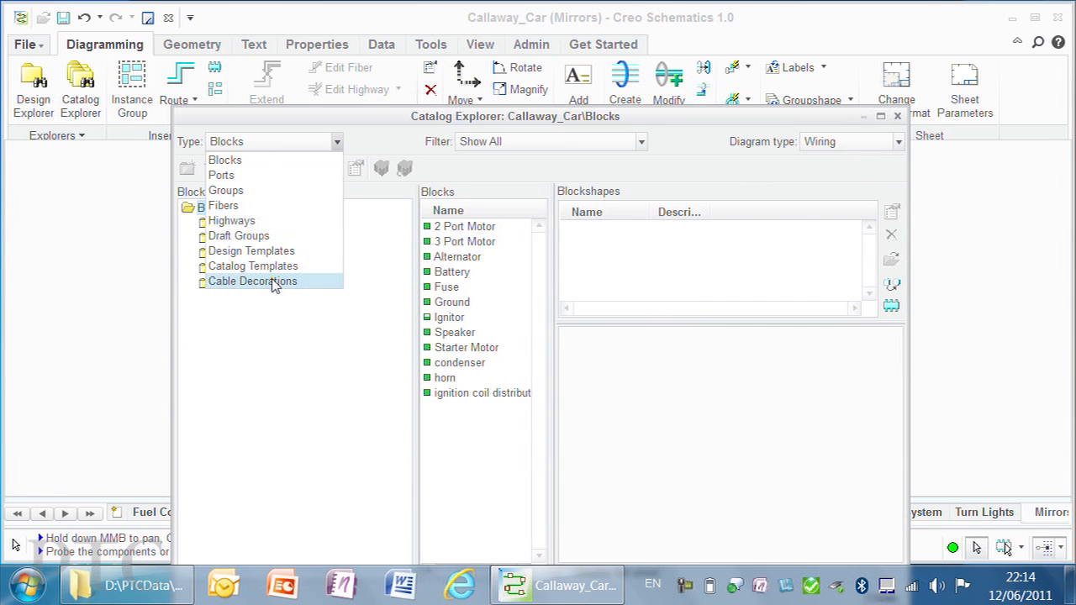
{"action": "left_click", "coordinate": [253, 281]}
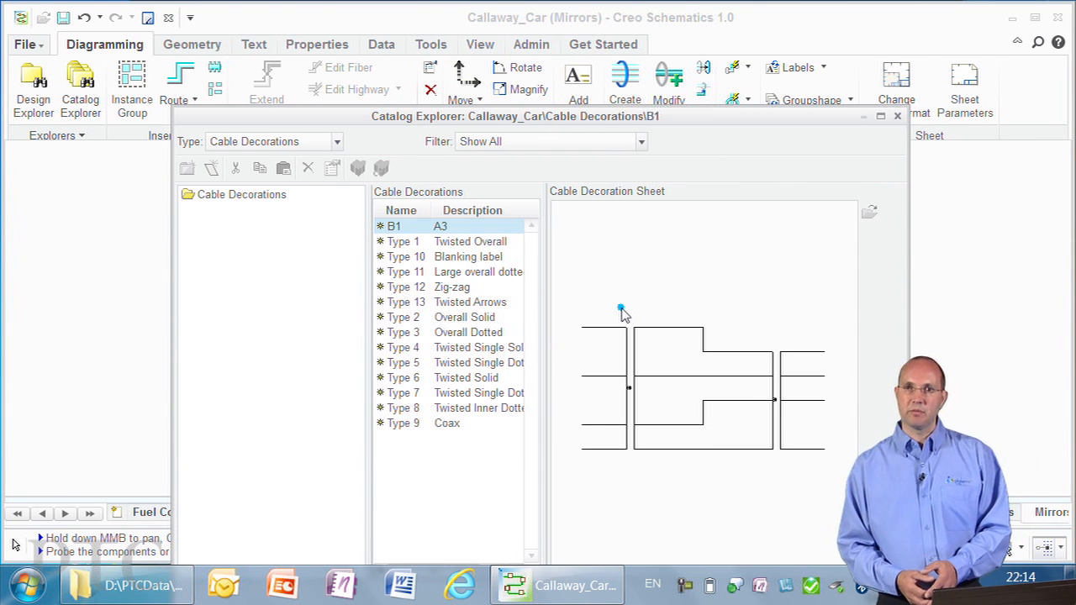
{"action": "mouse_move", "coordinate": [641, 427]}
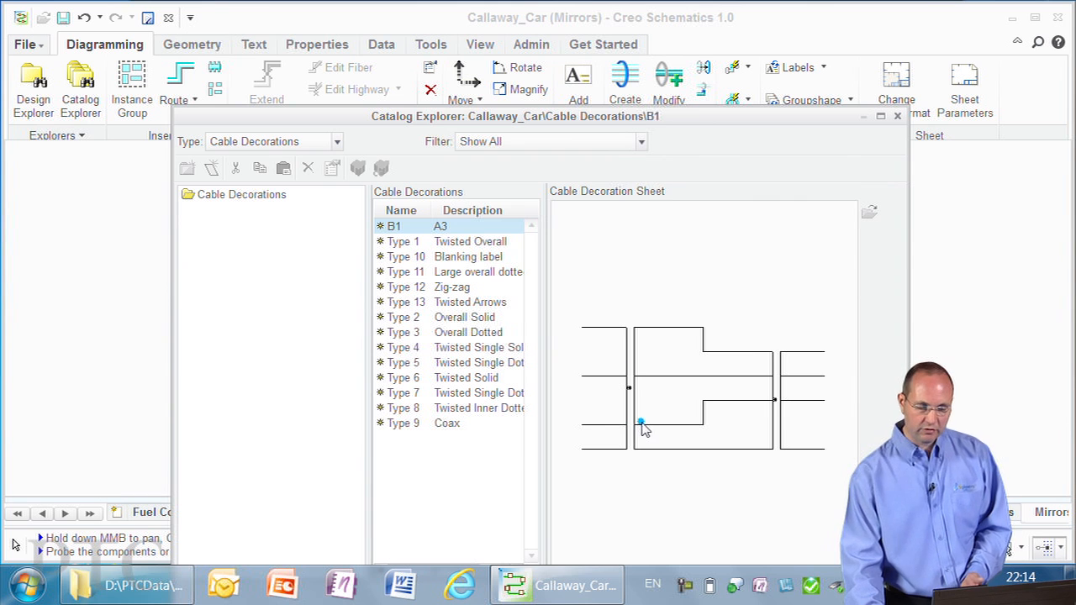
{"action": "mouse_move", "coordinate": [526, 276]}
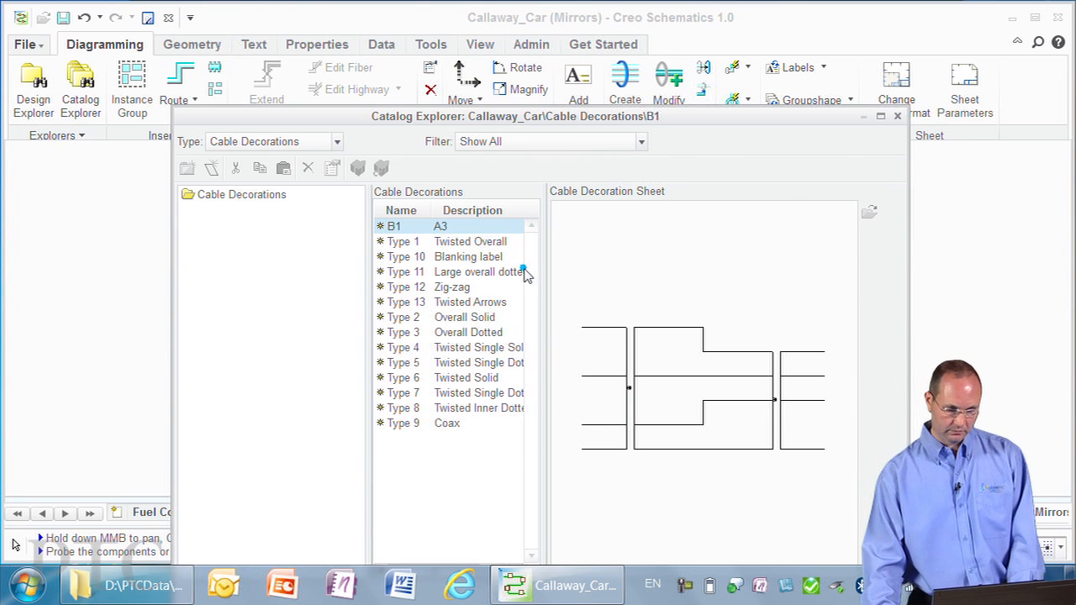
{"action": "left_click", "coordinate": [336, 141]}
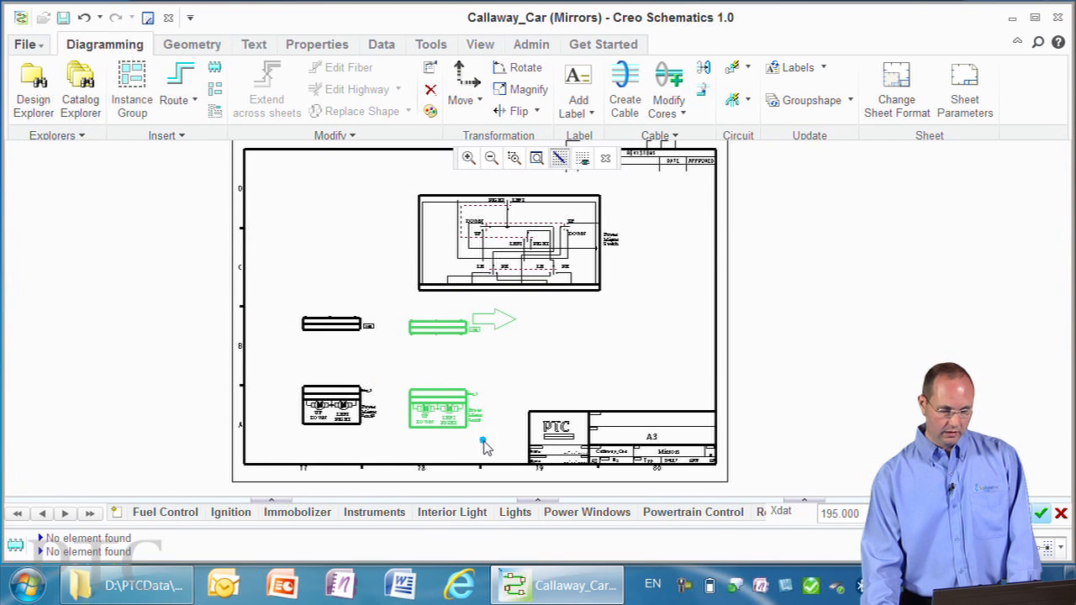
- Reopen the catalog and show its groups list for cables 01 and 02
{"action": "left_click", "coordinate": [80, 88]}
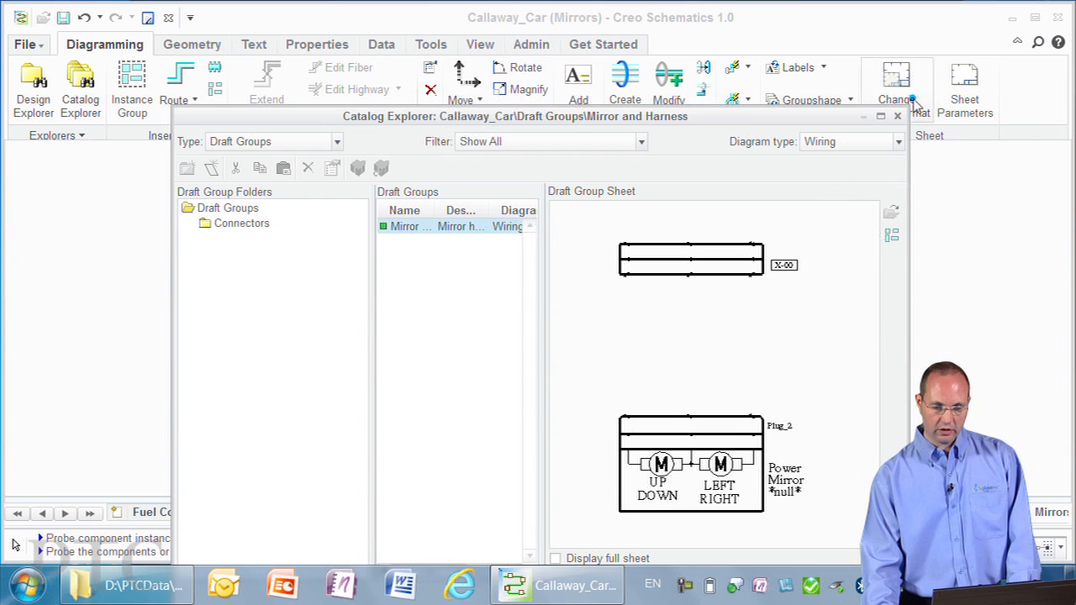
{"action": "left_click", "coordinate": [336, 141]}
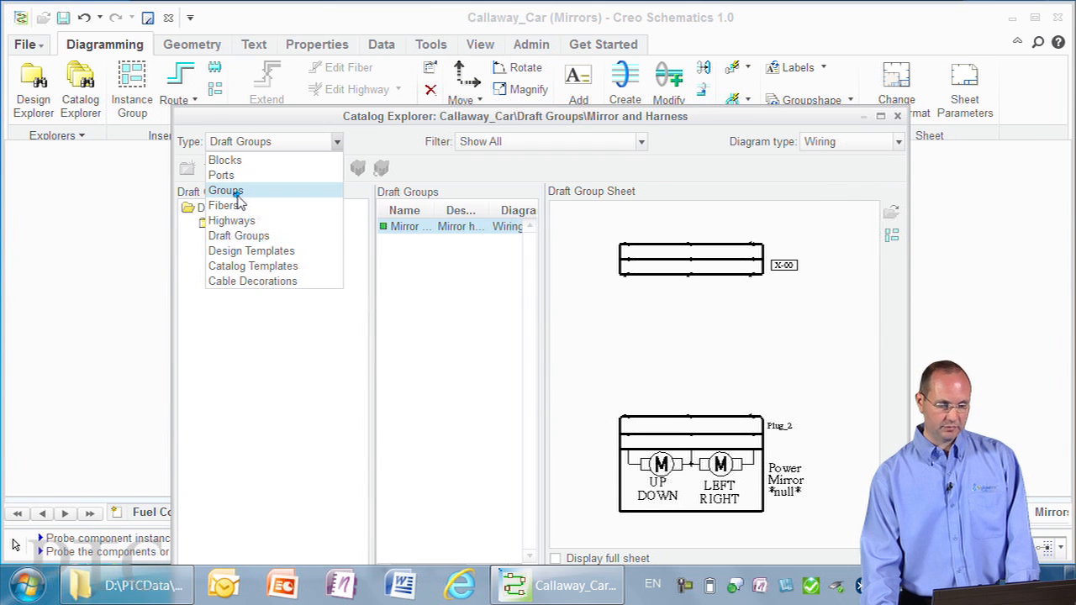
{"action": "left_click", "coordinate": [225, 191]}
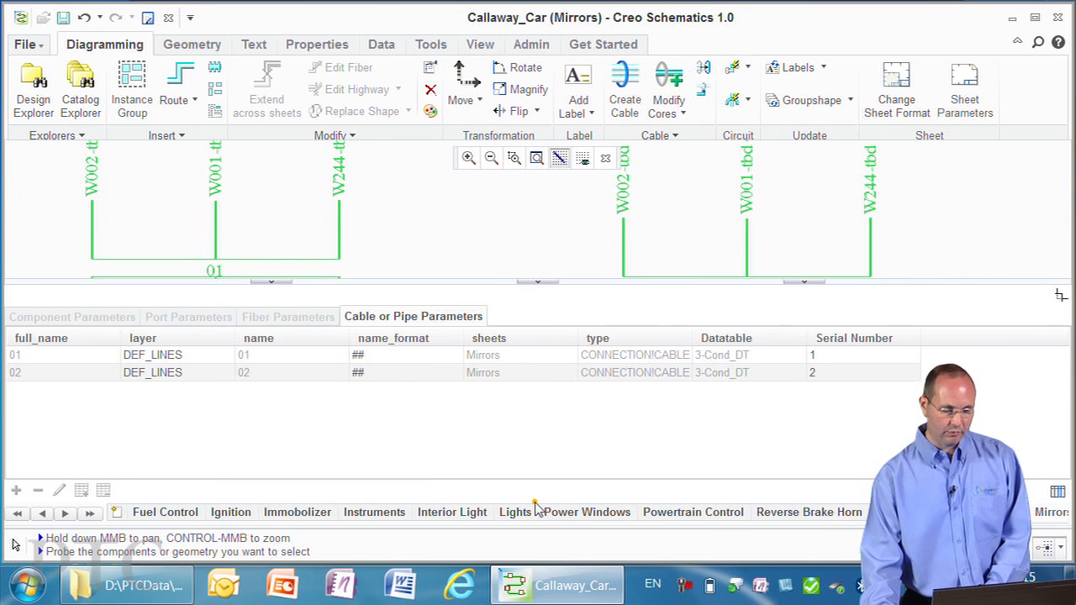
{"action": "mouse_move", "coordinate": [429, 213]}
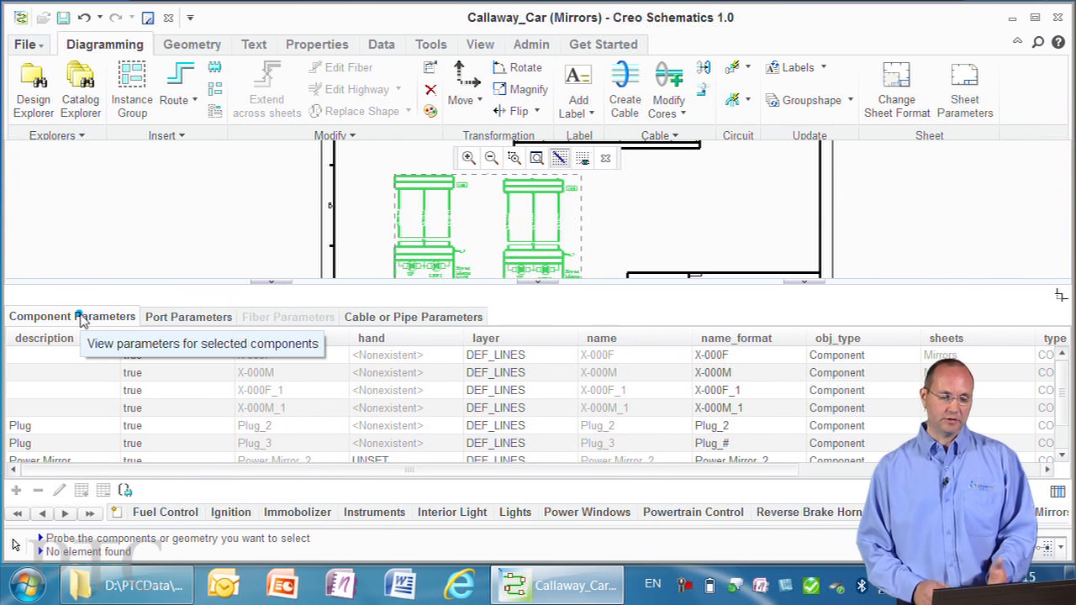
{"action": "mouse_move", "coordinate": [414, 317]}
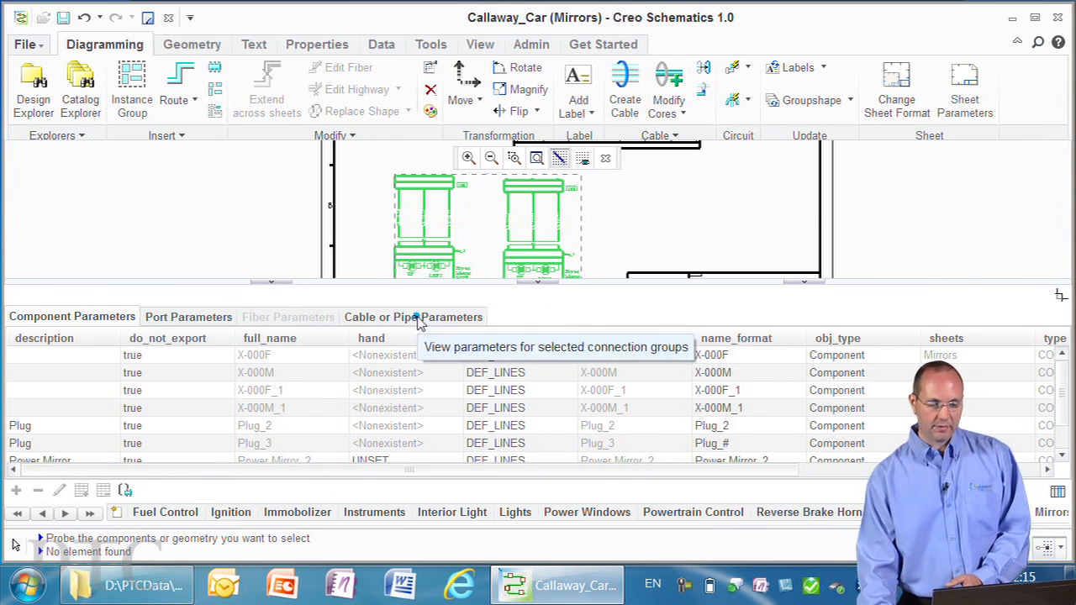
{"action": "left_click", "coordinate": [413, 317]}
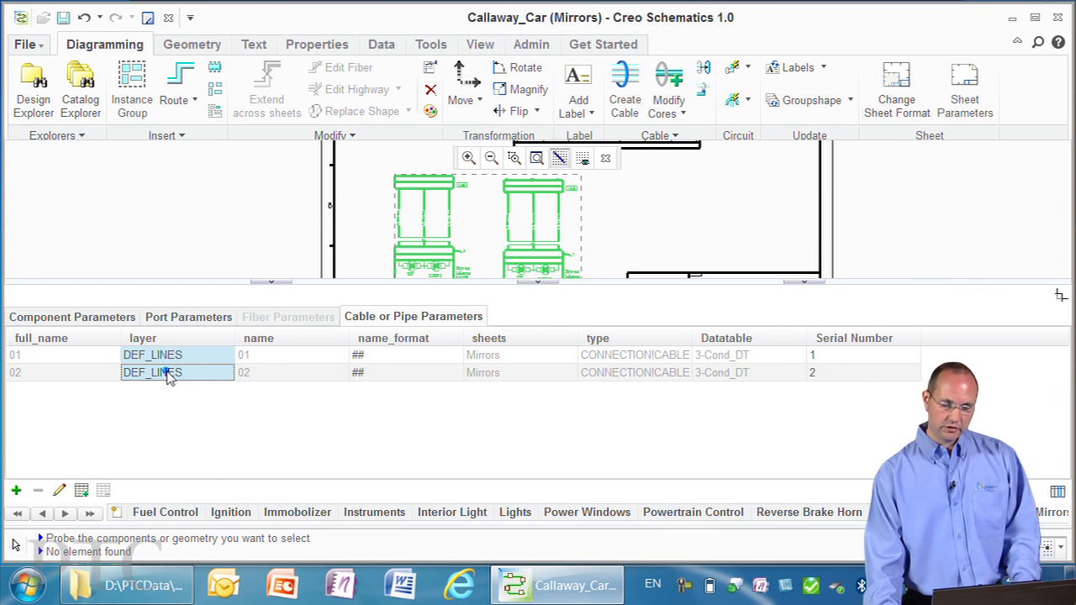
{"action": "mouse_move", "coordinate": [59, 490]}
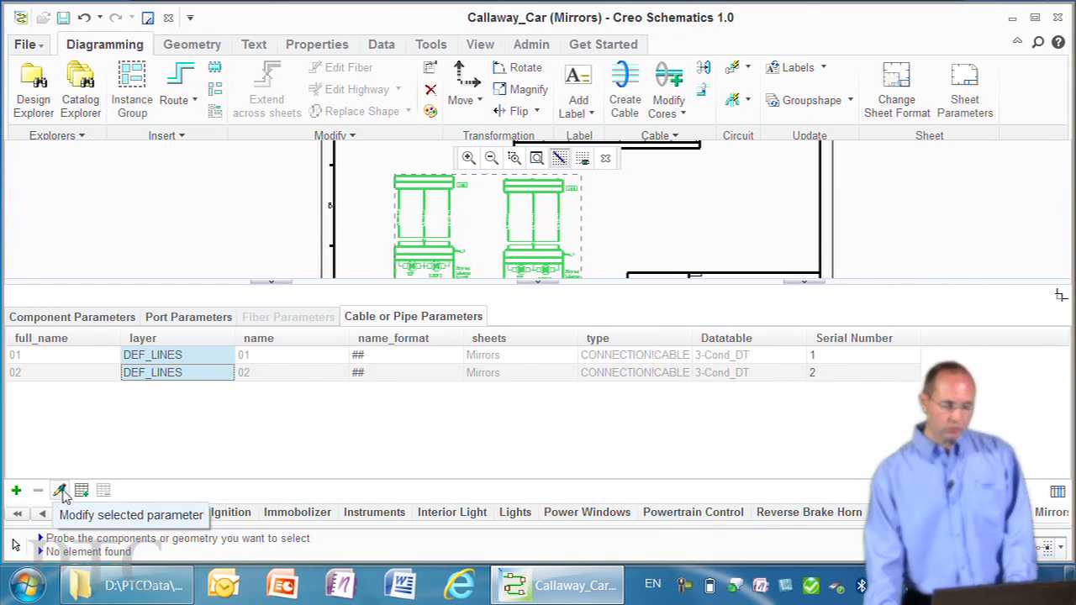
- Set the layer of cables 01 and 02 to MIRRORS and sort rows by name
{"action": "left_click", "coordinate": [60, 490]}
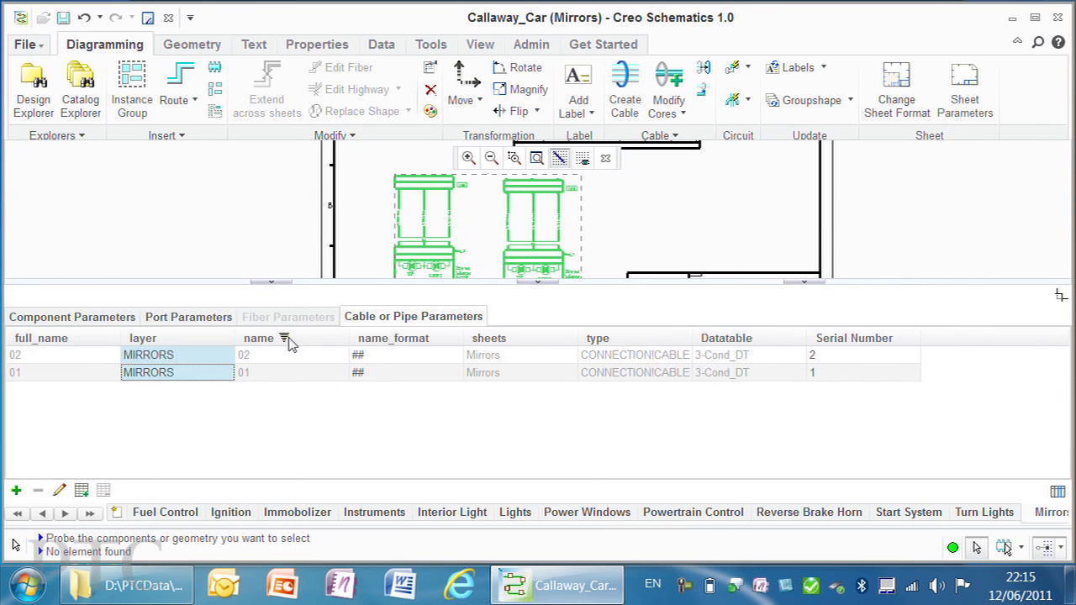
{"action": "left_click", "coordinate": [258, 338]}
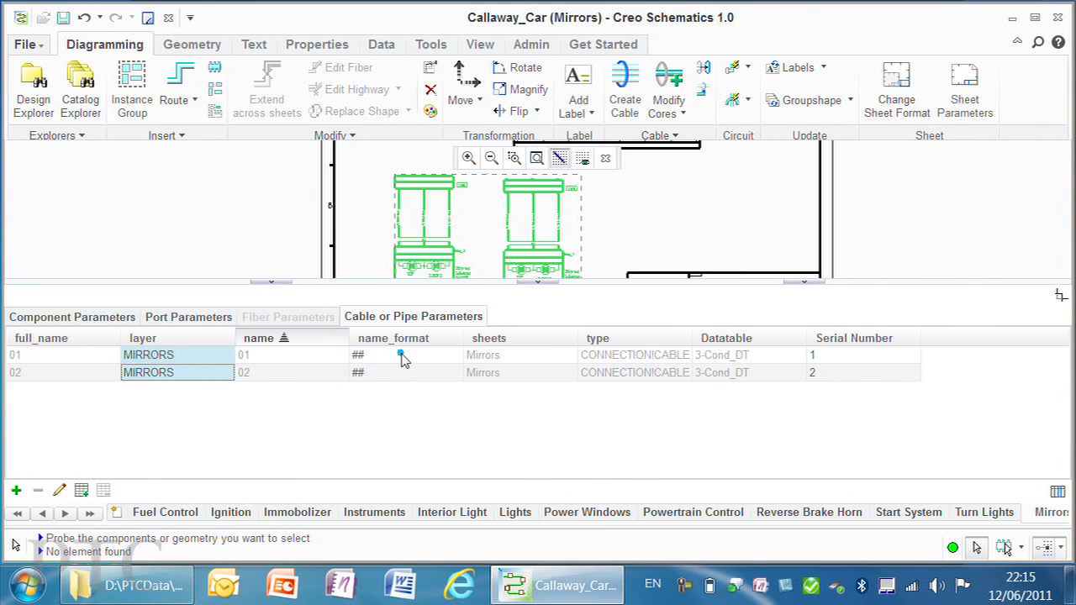
{"action": "left_click", "coordinate": [401, 354]}
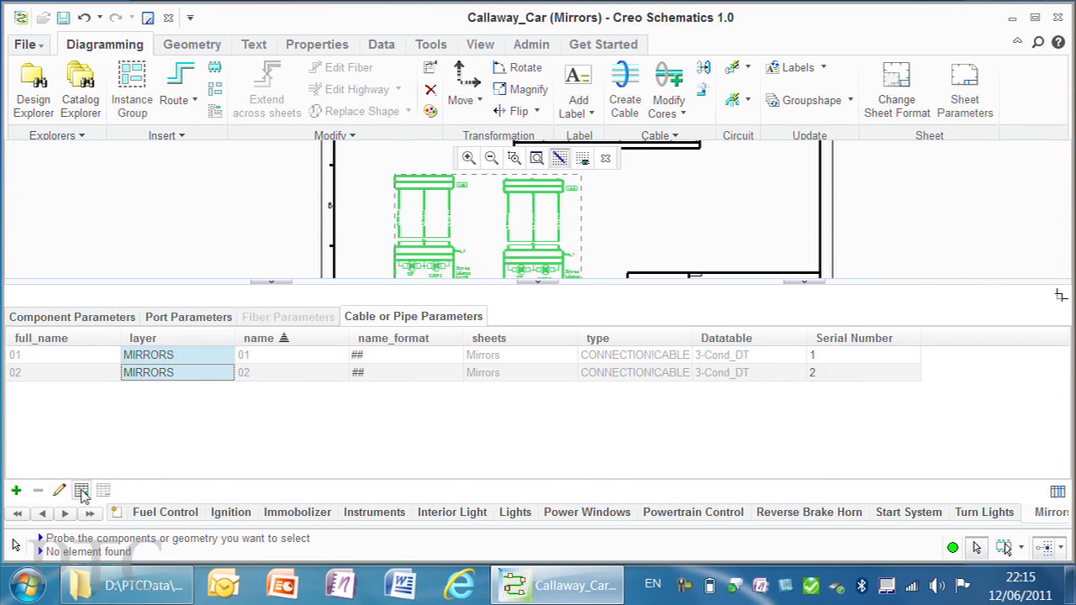
- Assign the 3_Cond CABLE spool datatable to cables 01 and 02
{"action": "left_click", "coordinate": [81, 491]}
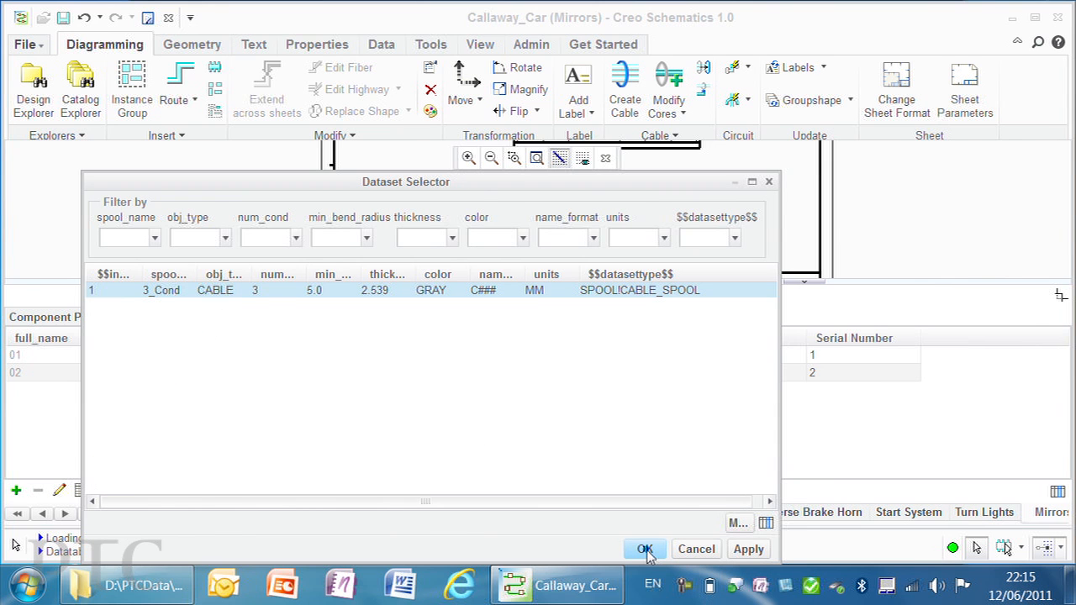
{"action": "left_click", "coordinate": [645, 549]}
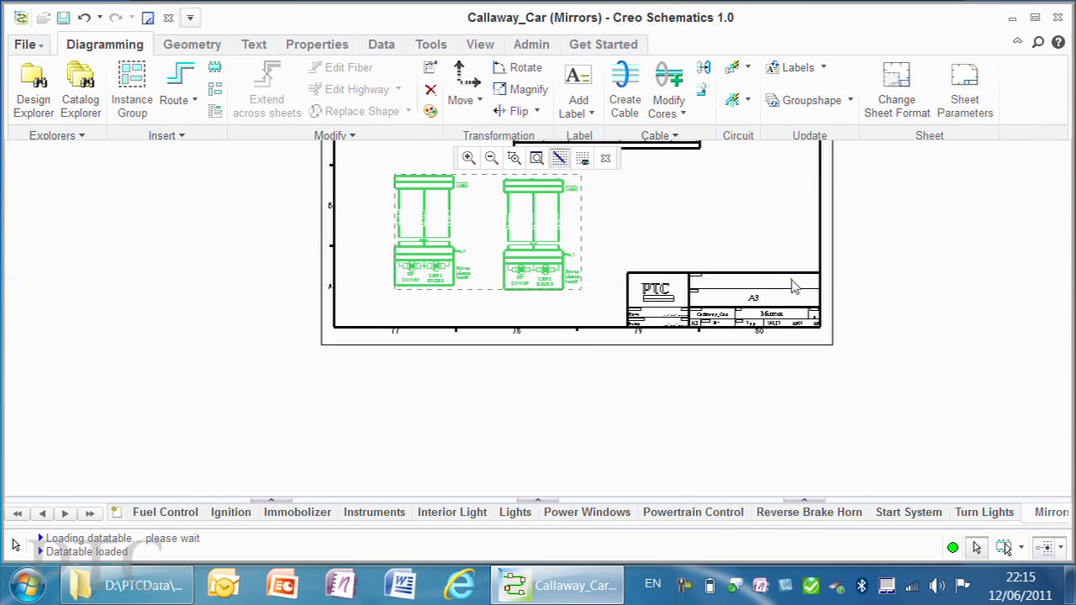